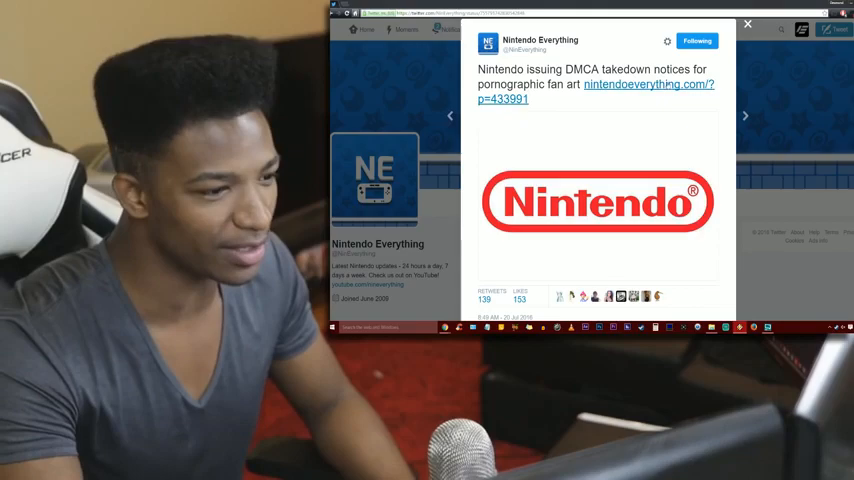
Open the nintendoeverything.com link from the tweet to load the DMCA takedown article.
{"action": "left_click", "coordinate": [648, 84]}
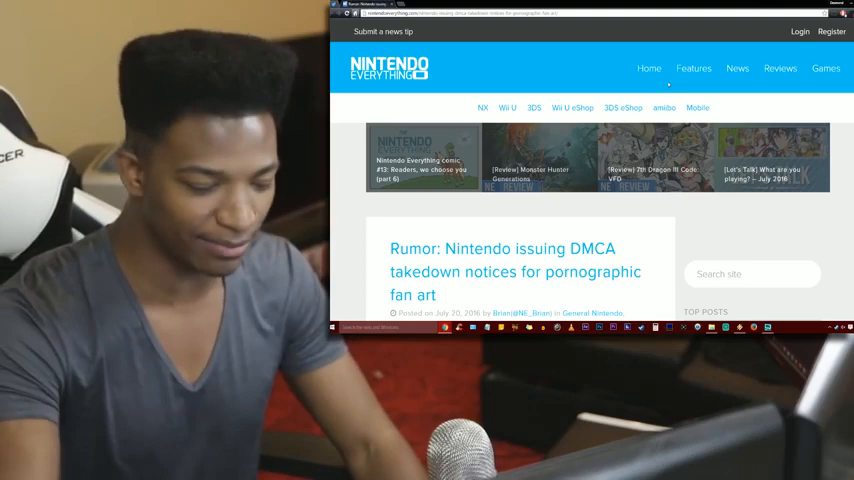
Scroll past the headline and Nintendo logo to the Gaming Reinvented update paragraph.
{"action": "scroll", "scroll_direction": "down", "scroll_amount": 3}
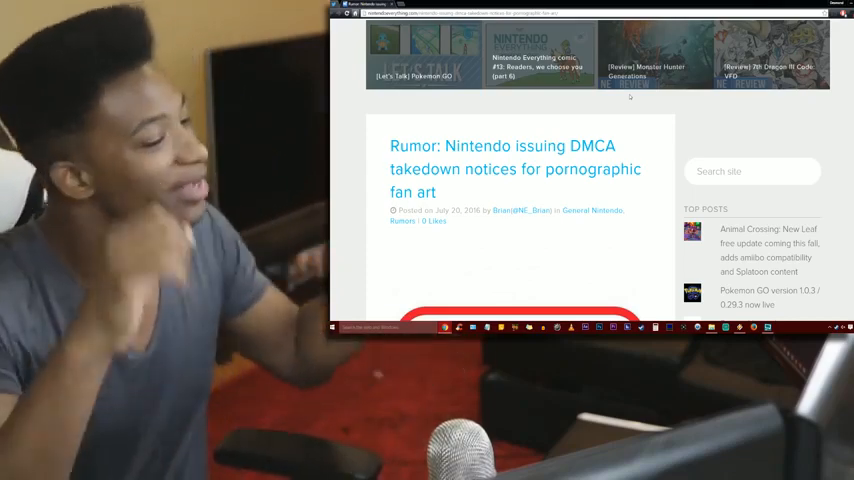
{"action": "scroll", "scroll_direction": "down", "scroll_amount": 3}
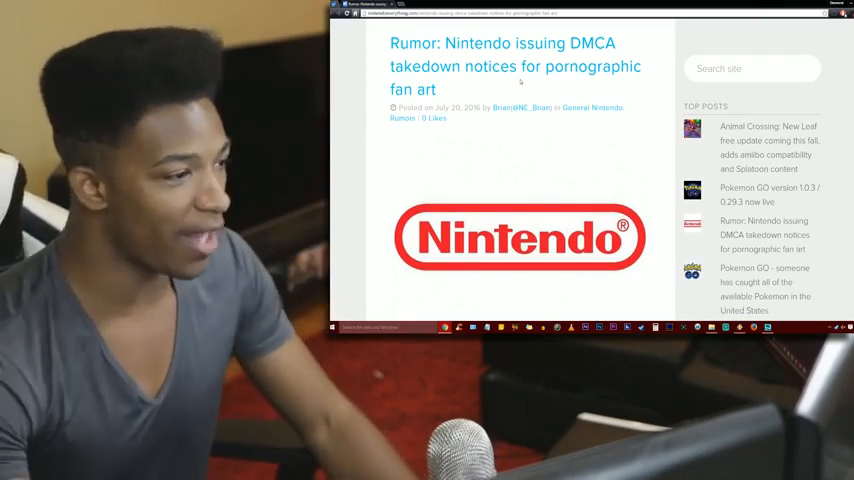
{"action": "scroll", "scroll_direction": "down", "scroll_amount": 3}
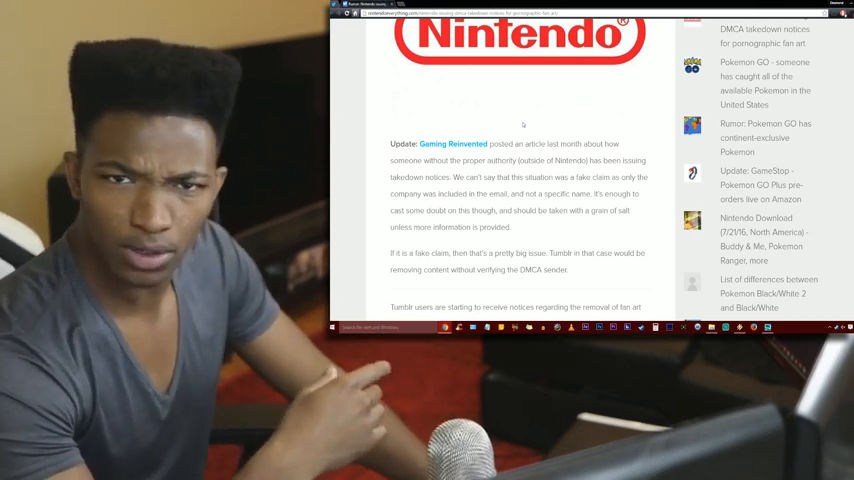
Scroll down to the Tumblr takedown notices and Princess Peach art paragraphs.
{"action": "scroll", "scroll_direction": "down", "scroll_amount": 3}
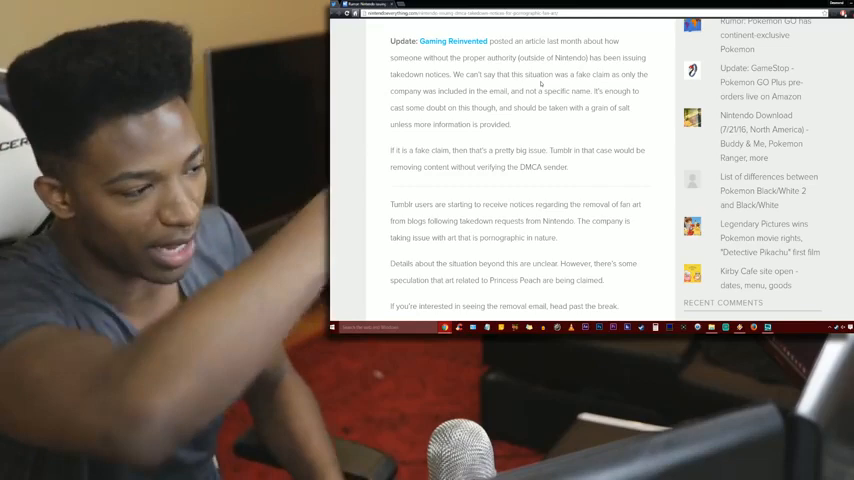
{"action": "scroll", "scroll_direction": "down", "scroll_amount": 3}
{"action": "type", "text": "m"}
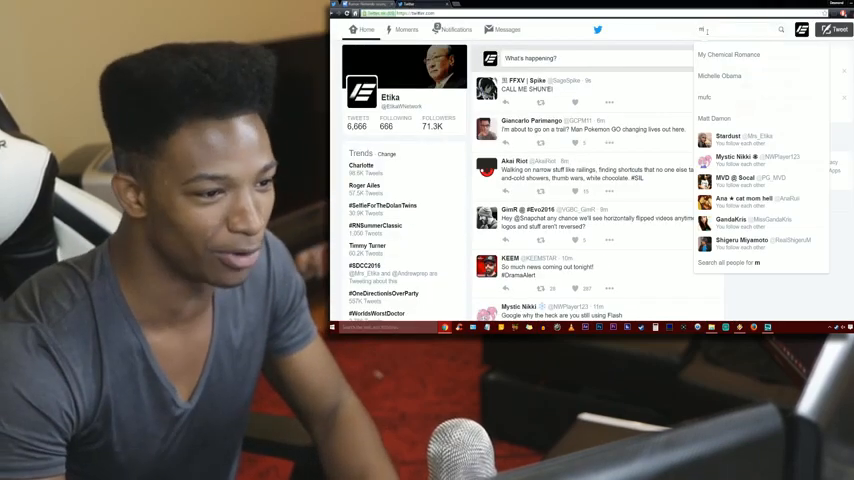
Search Twitter for the Mario creator and open the parody account's profile.
{"action": "type", "text": "iy"}
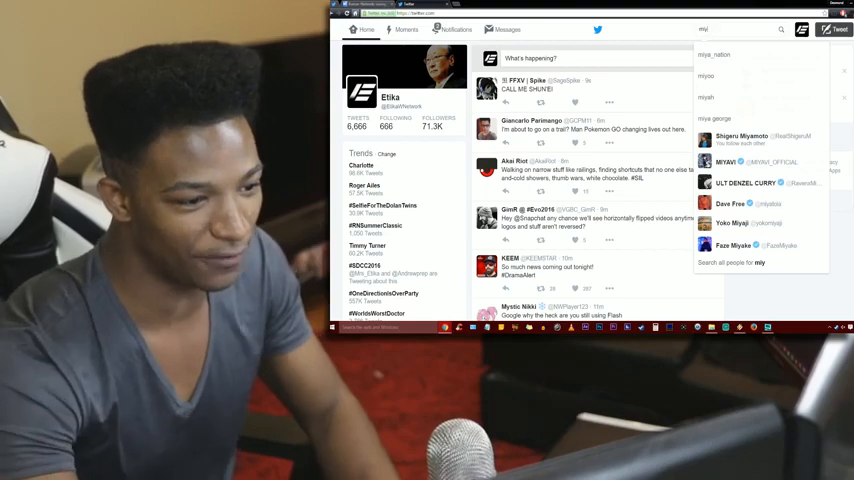
{"action": "left_click", "coordinate": [742, 138]}
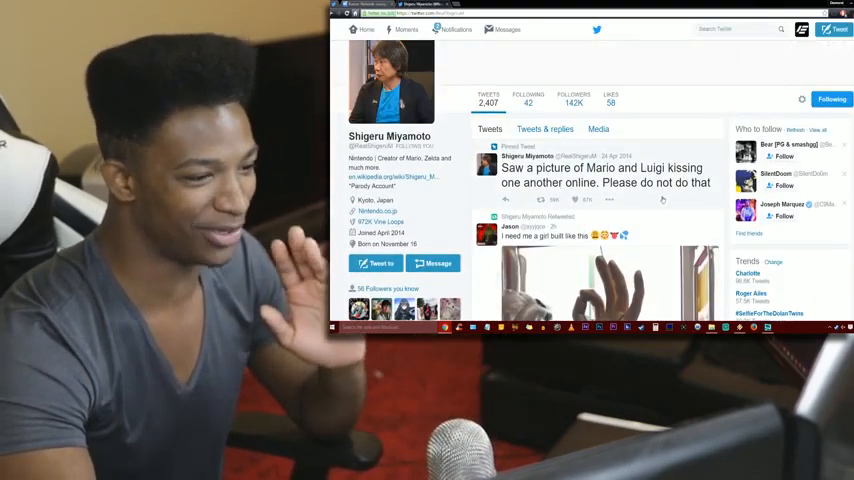
{"action": "left_click", "coordinate": [608, 175]}
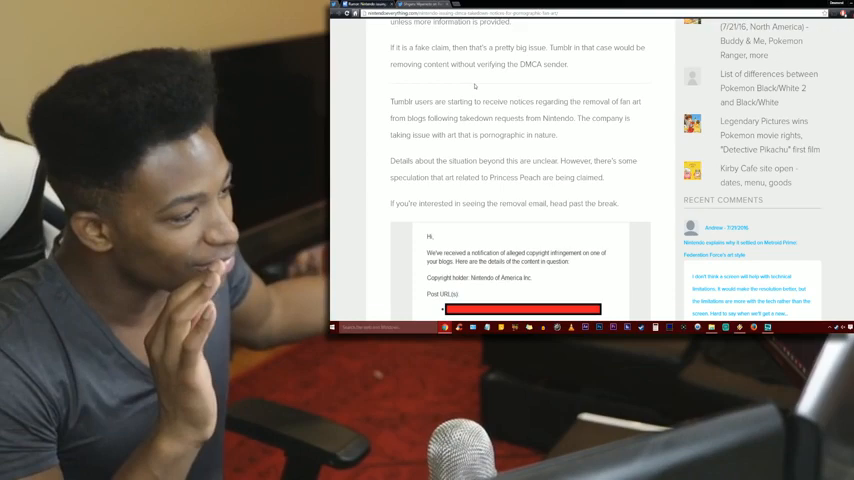
Scroll through the quoted removal email to the Source link and Share options.
{"action": "scroll", "scroll_direction": "down", "scroll_amount": 3}
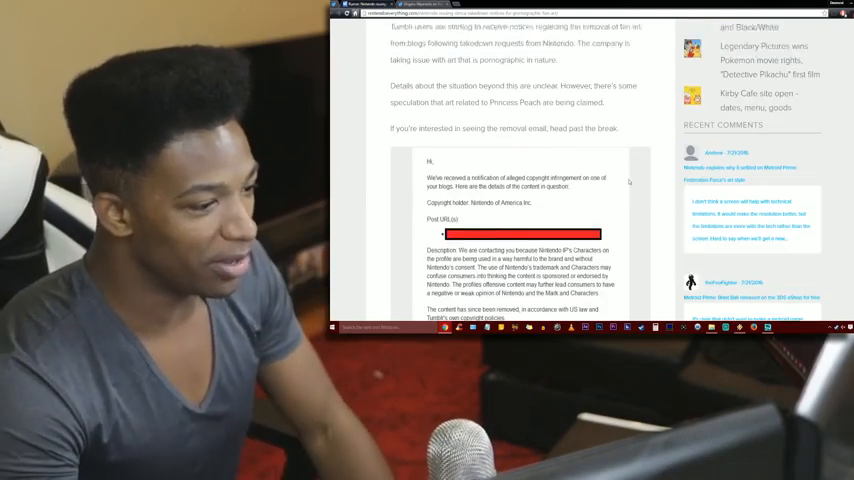
{"action": "scroll", "scroll_direction": "down", "scroll_amount": 3}
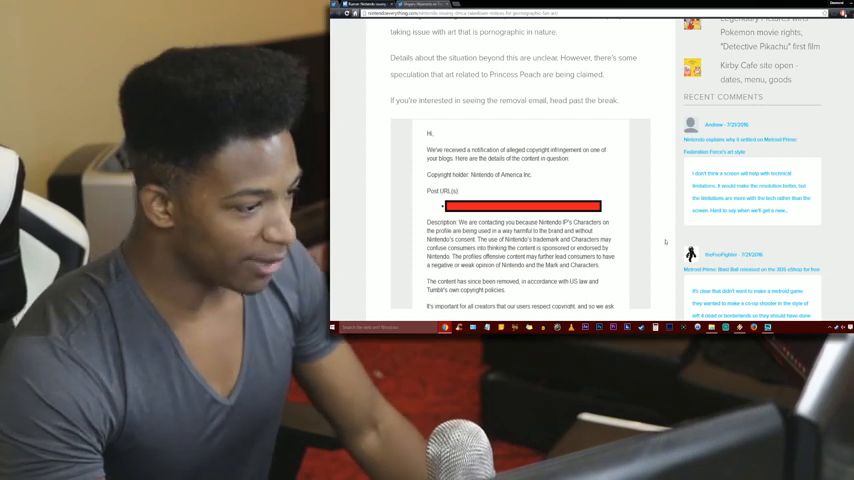
{"action": "scroll", "scroll_direction": "down", "scroll_amount": 3}
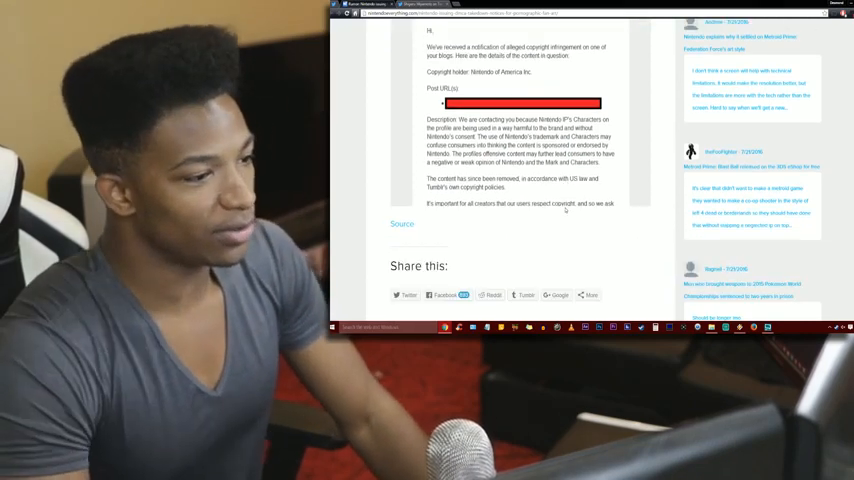